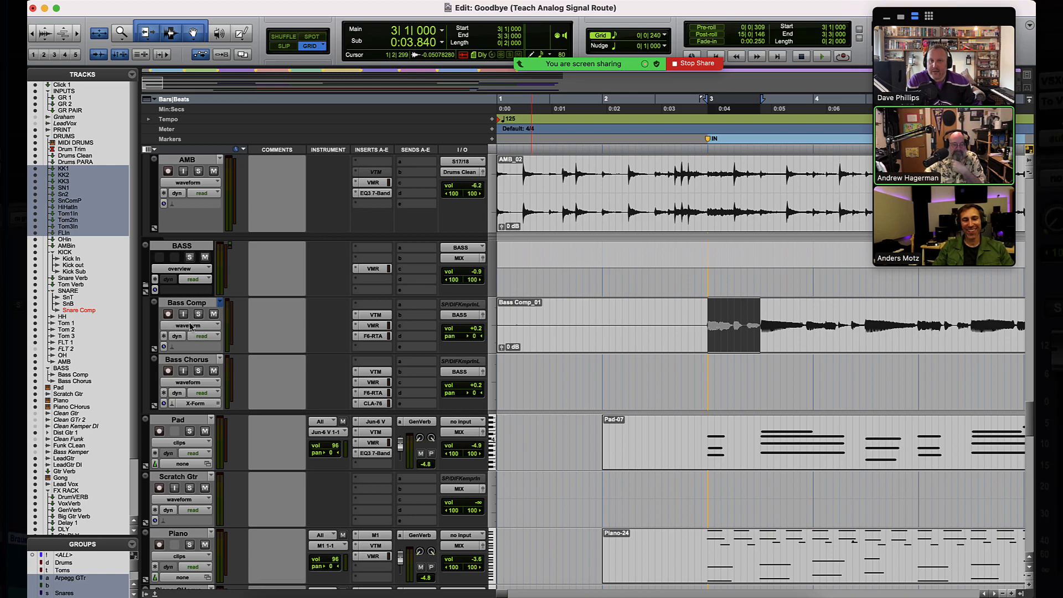
Switch the Bass Comp track view to playlists so its Bass DI takes and comp lane stack beneath it.
left_click(179, 268)
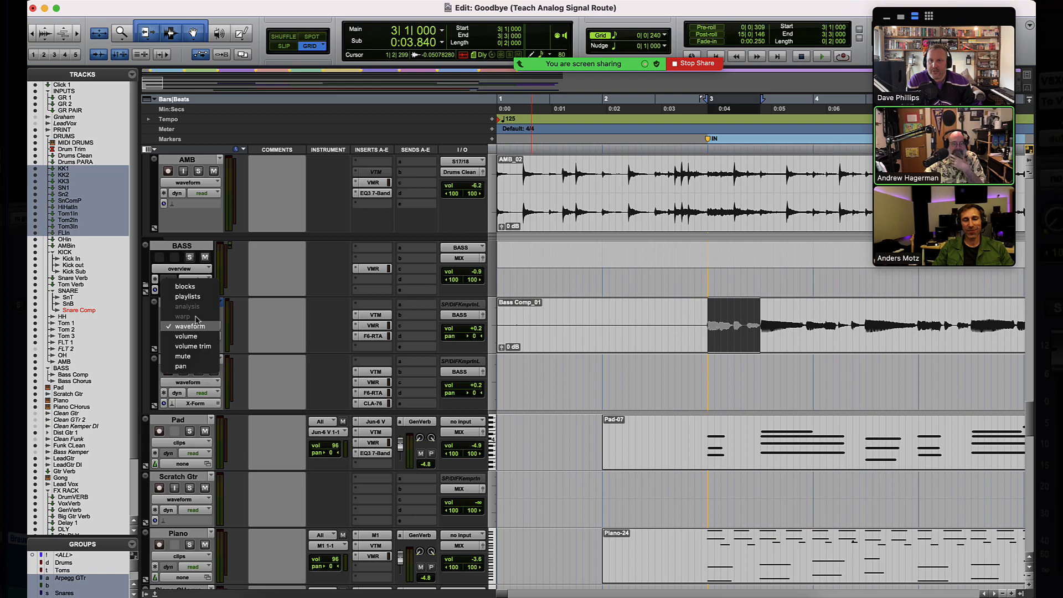
mouse_move(192, 334)
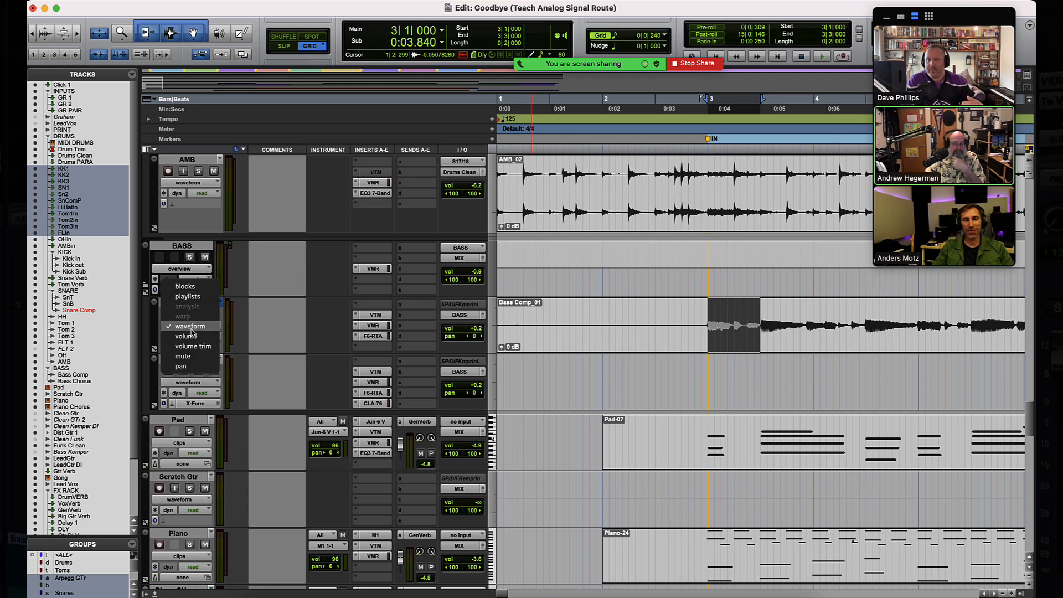
mouse_move(189, 297)
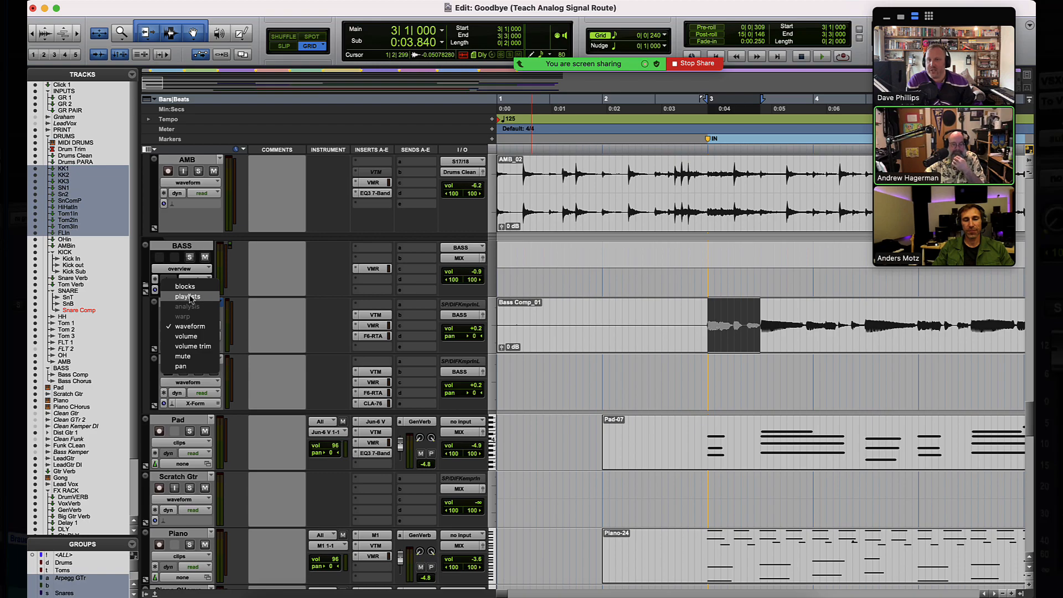
left_click(190, 297)
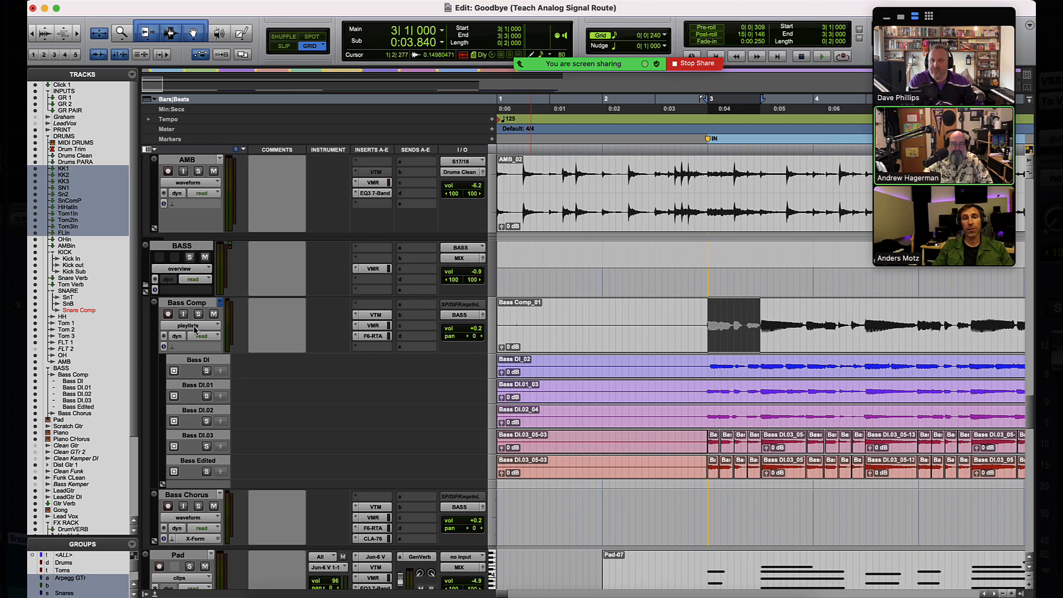
mouse_move(193, 334)
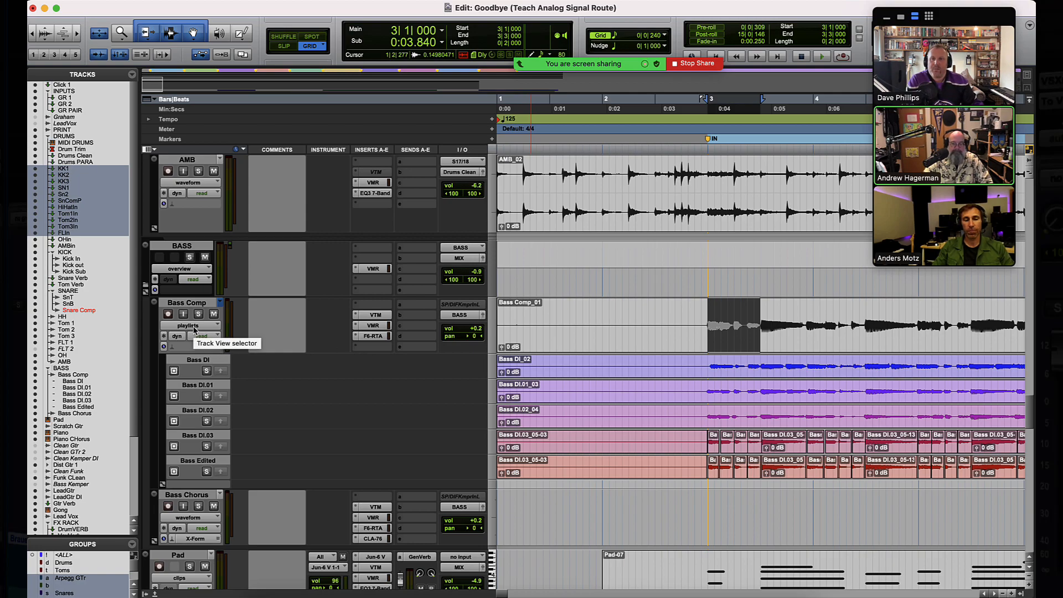
left_click(189, 325)
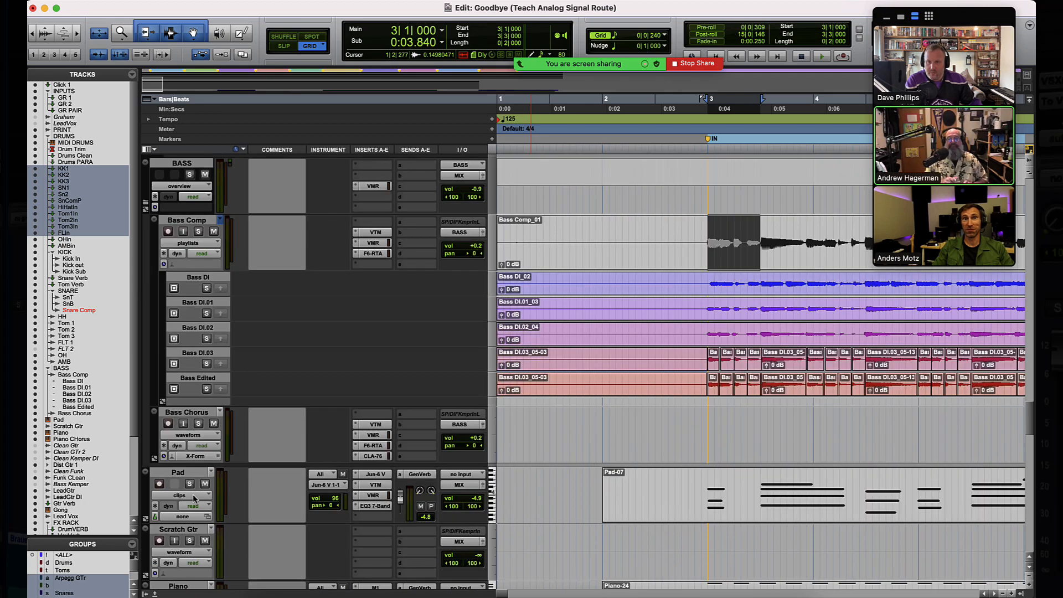
left_click(197, 495)
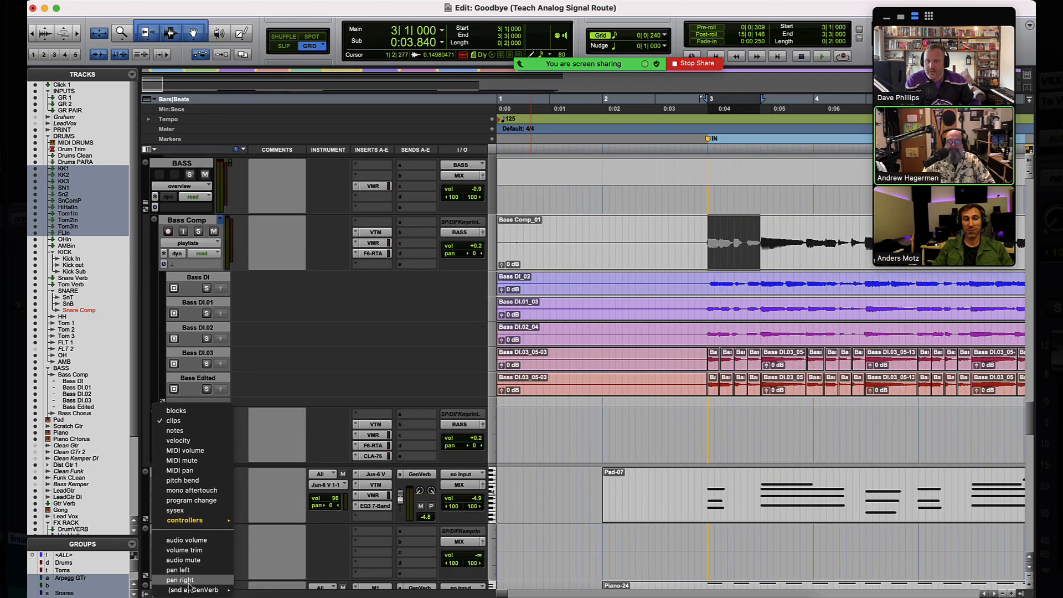
mouse_move(185, 561)
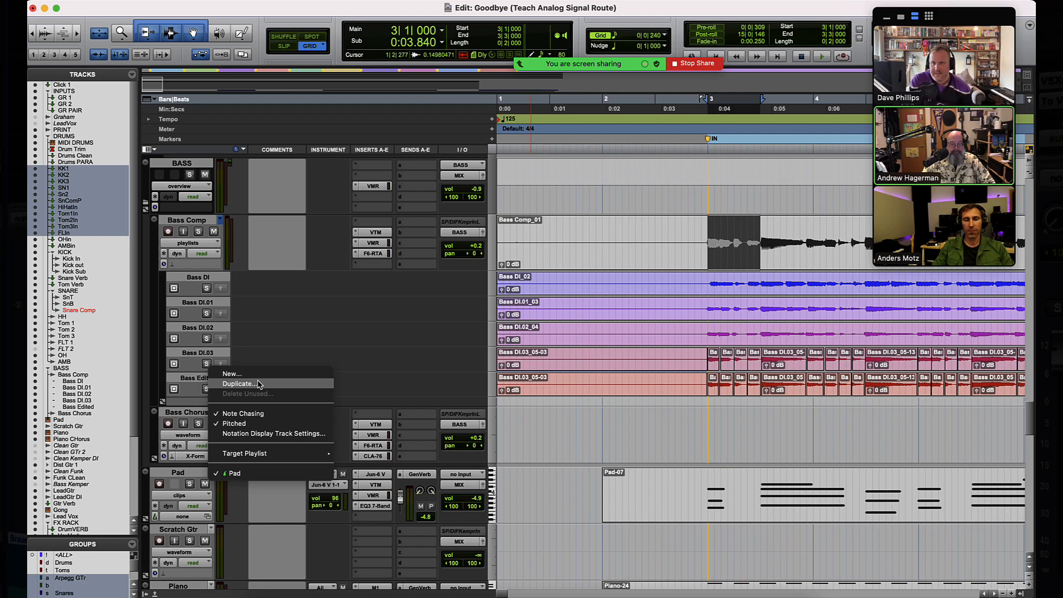
mouse_move(271, 282)
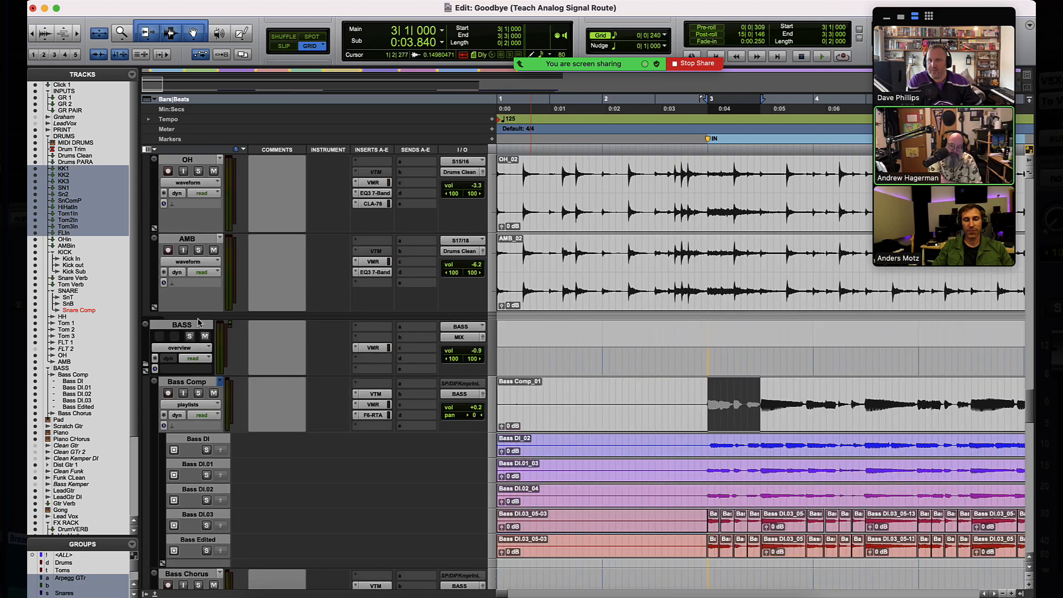
Return Bass Comp to its plain waveform view, hiding the playlist lanes.
left_click(181, 405)
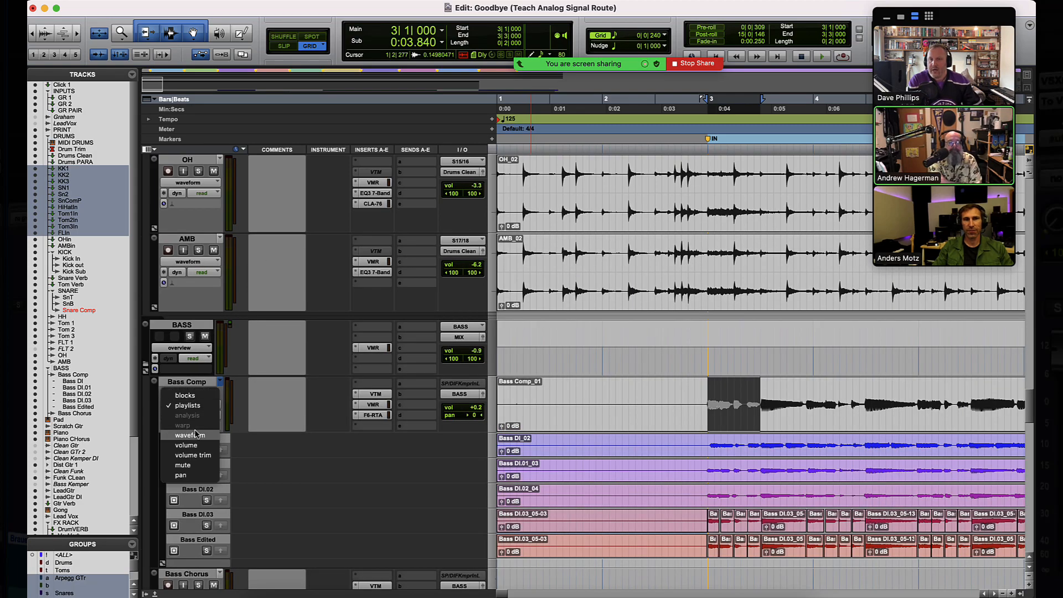
left_click(188, 434)
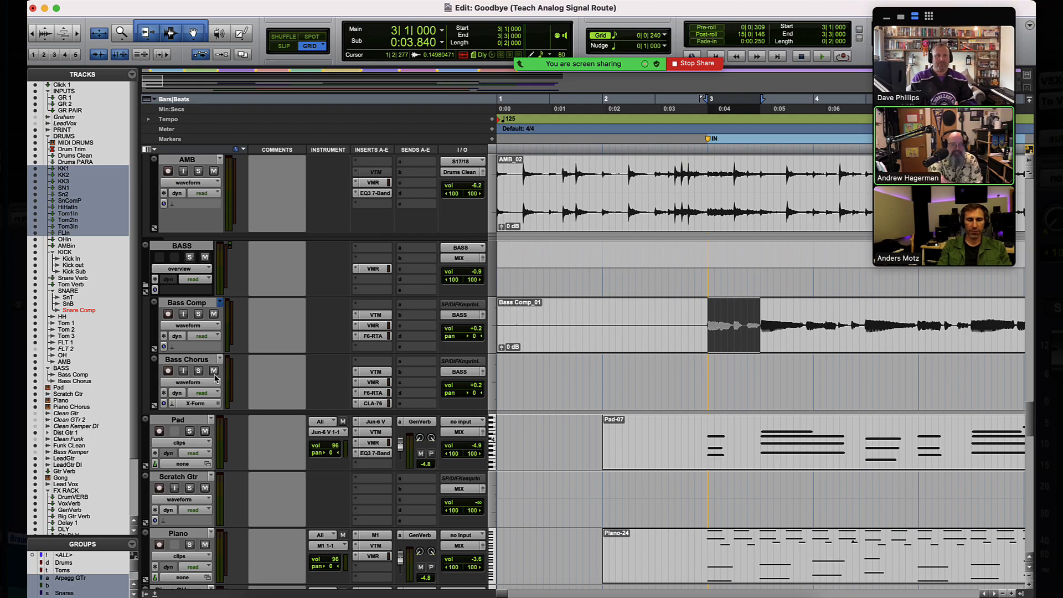
mouse_move(213, 371)
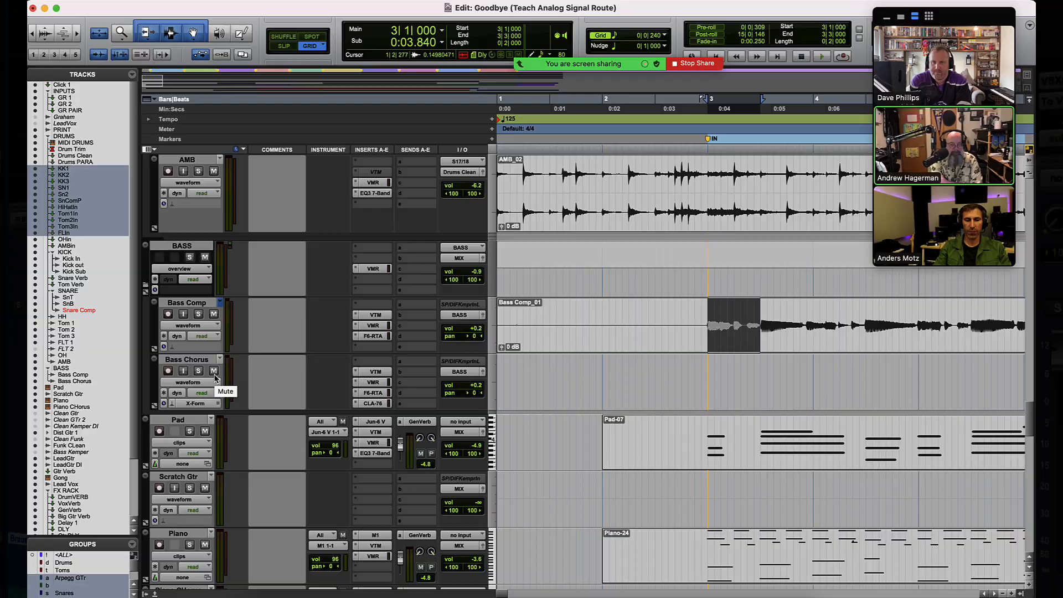
left_click(180, 268)
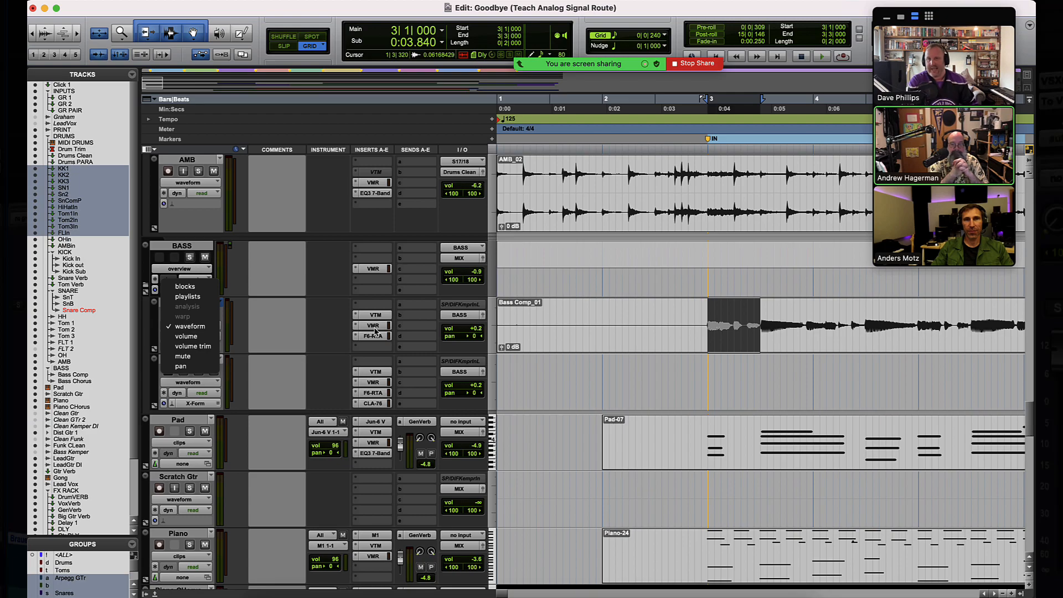
mouse_move(413, 342)
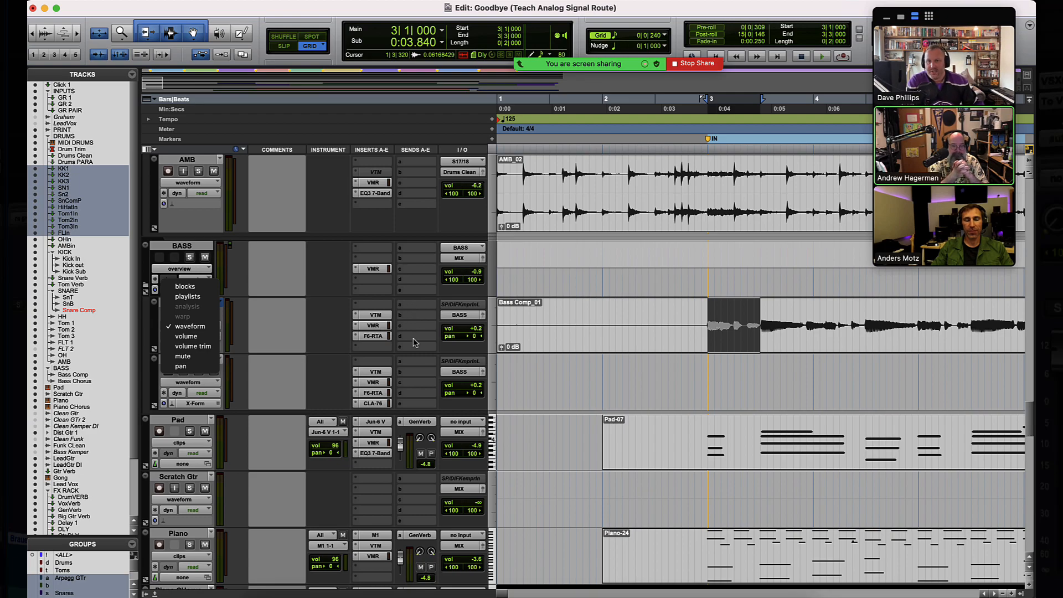
mouse_move(189, 337)
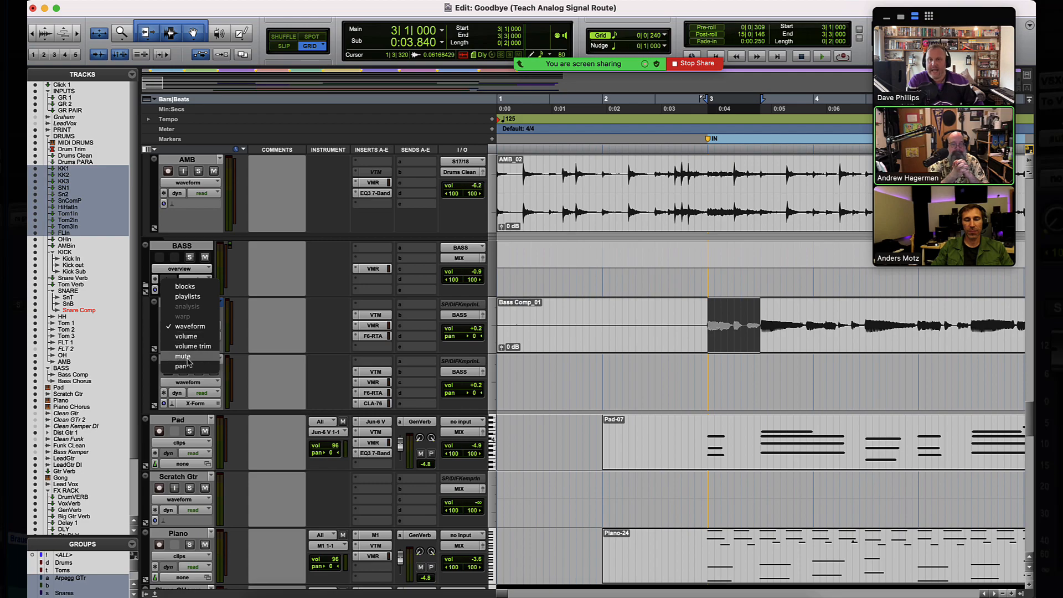
left_click(183, 356)
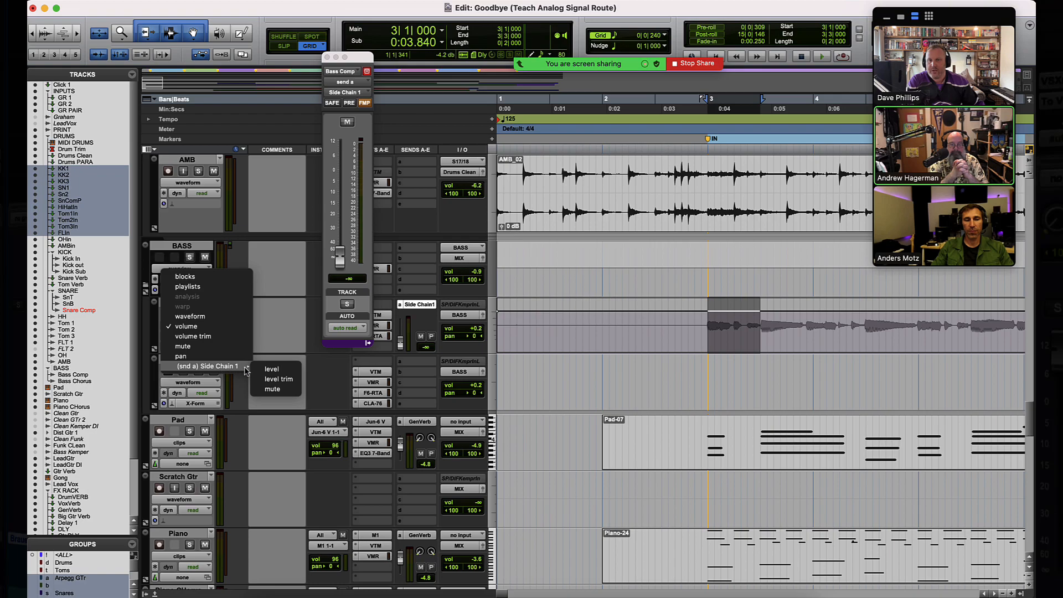
mouse_move(271, 369)
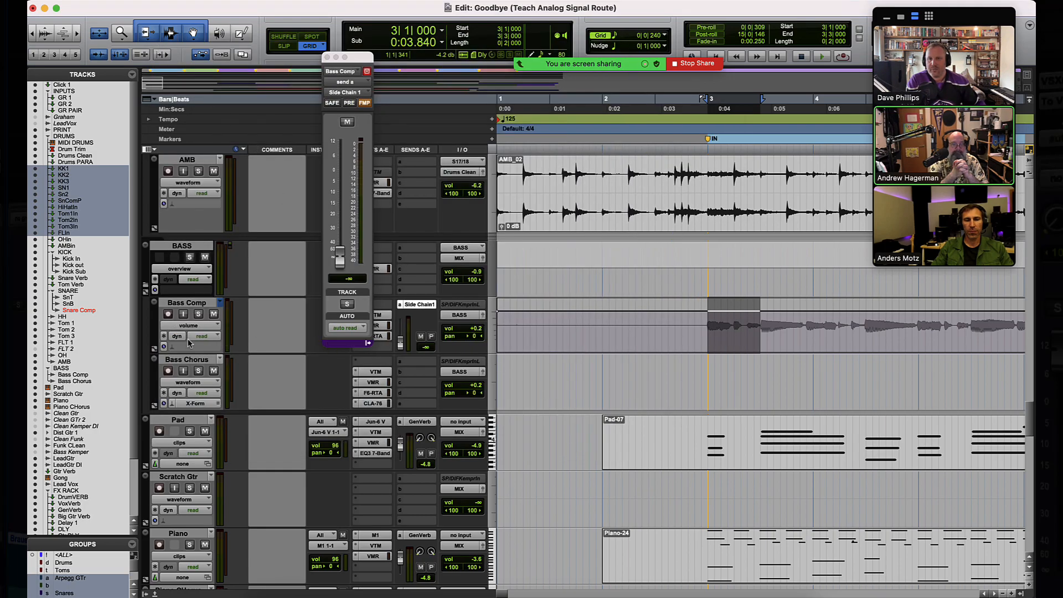
left_click(181, 268)
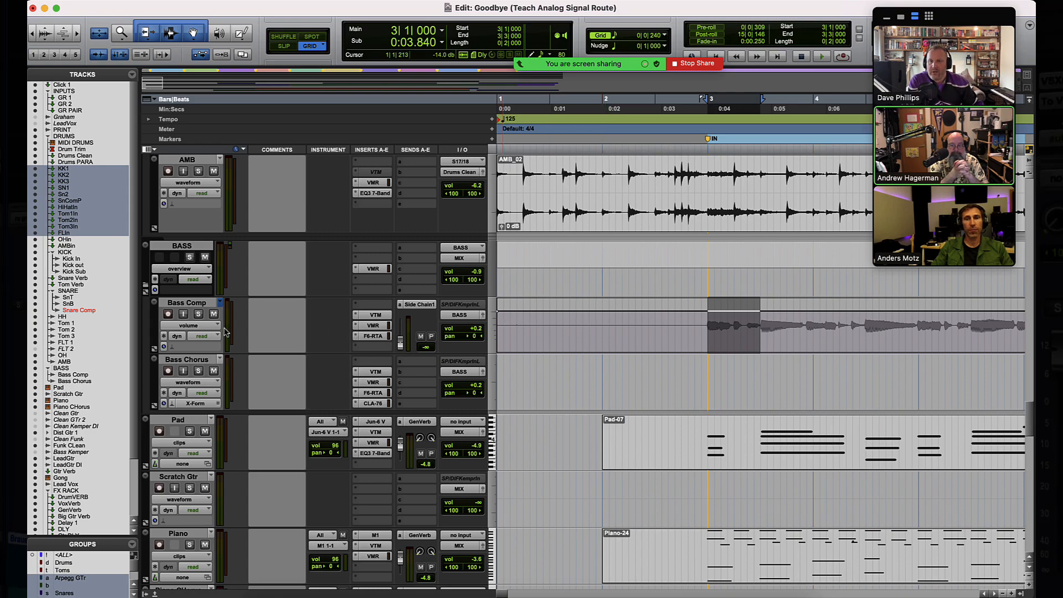
mouse_move(155, 355)
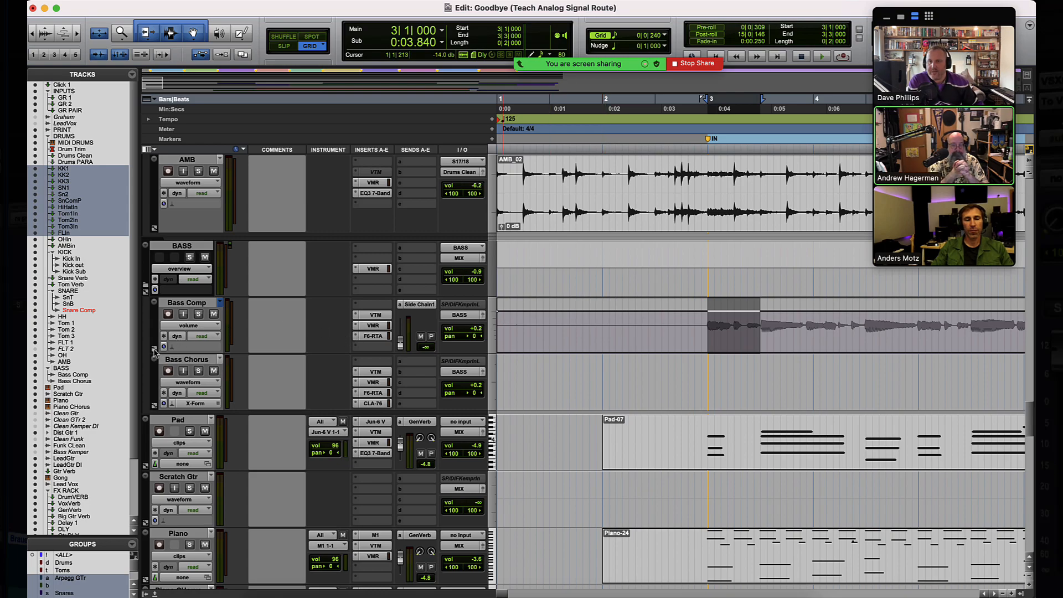
mouse_move(155, 352)
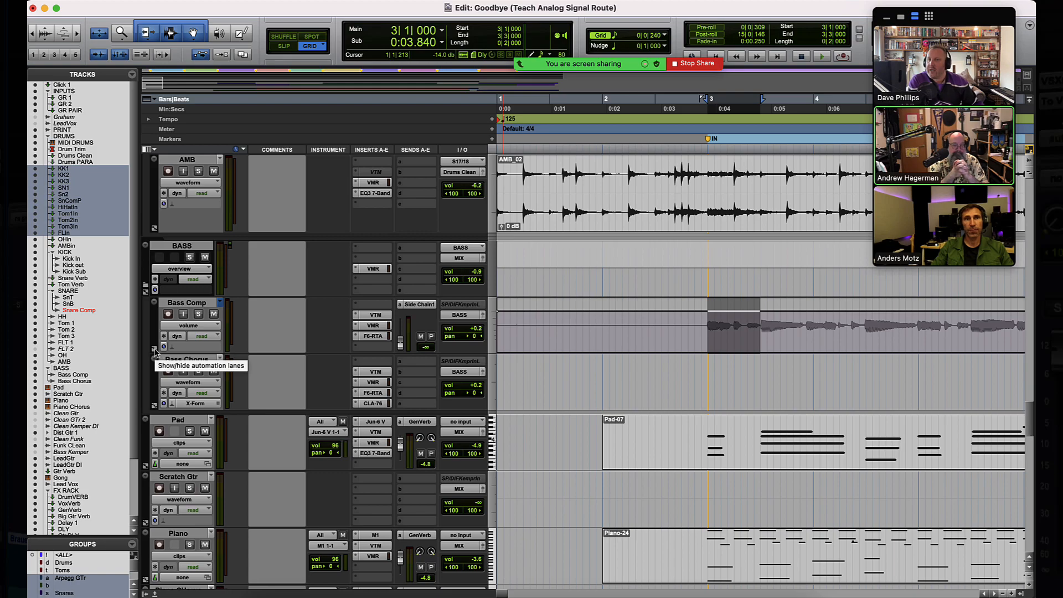
Reveal an automation lane beneath Bass Comp and set it to the F6-RTA Master Bypass parameter.
left_click(155, 352)
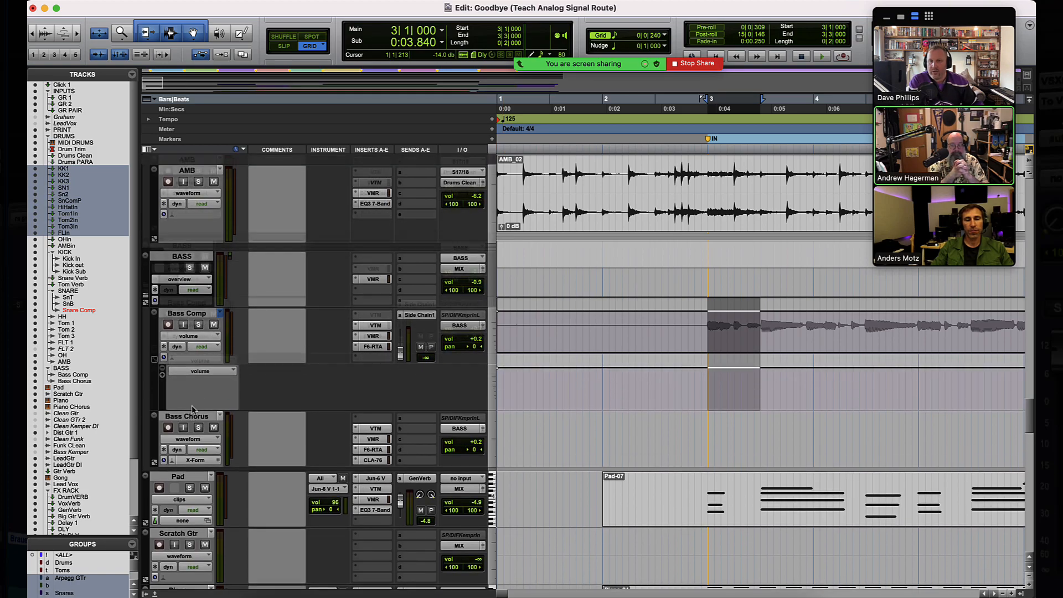
left_click(198, 371)
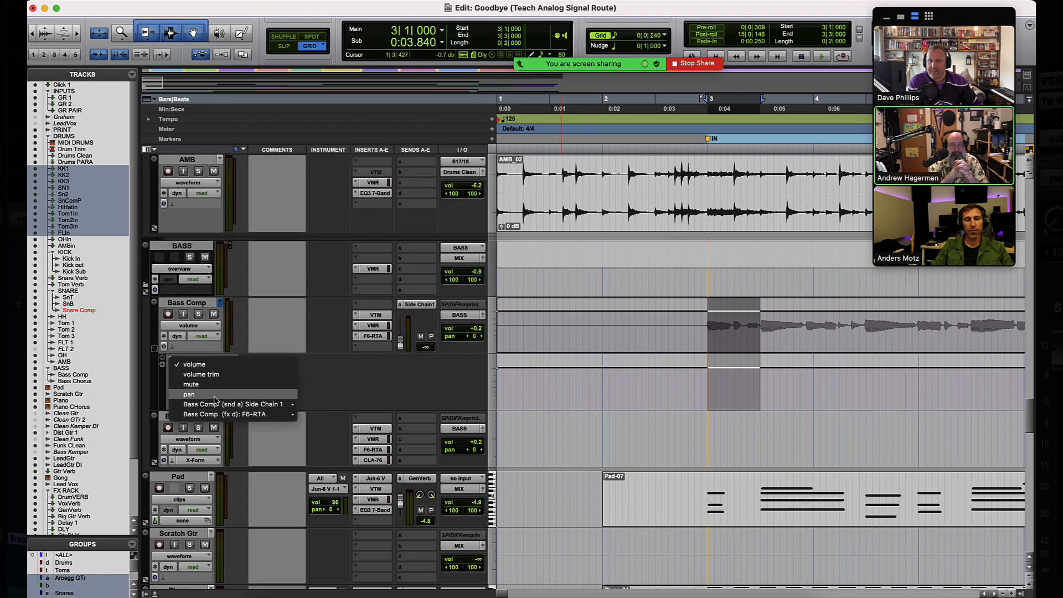
left_click(223, 413)
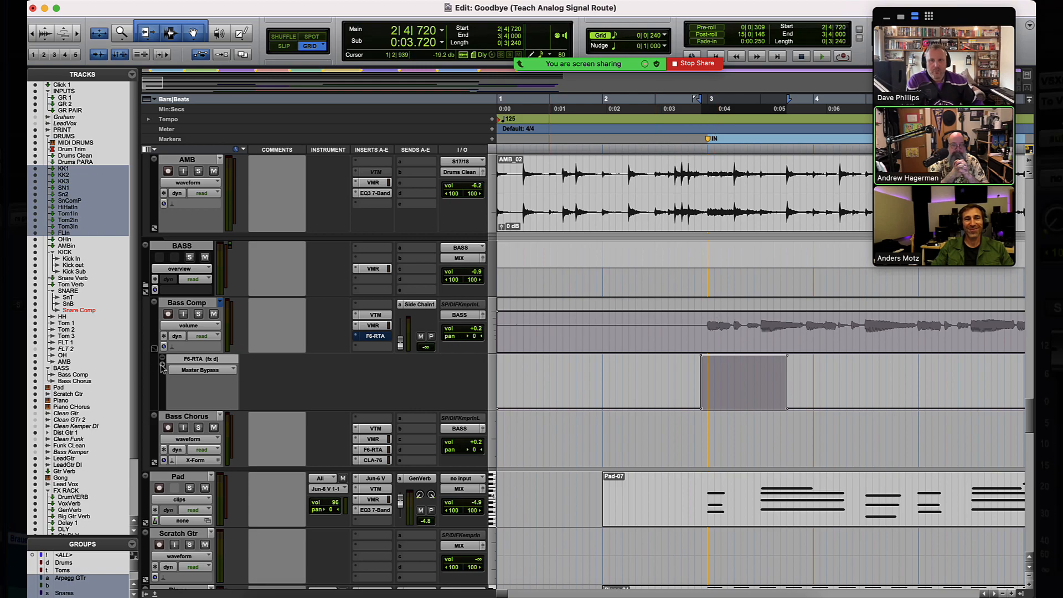
mouse_move(162, 368)
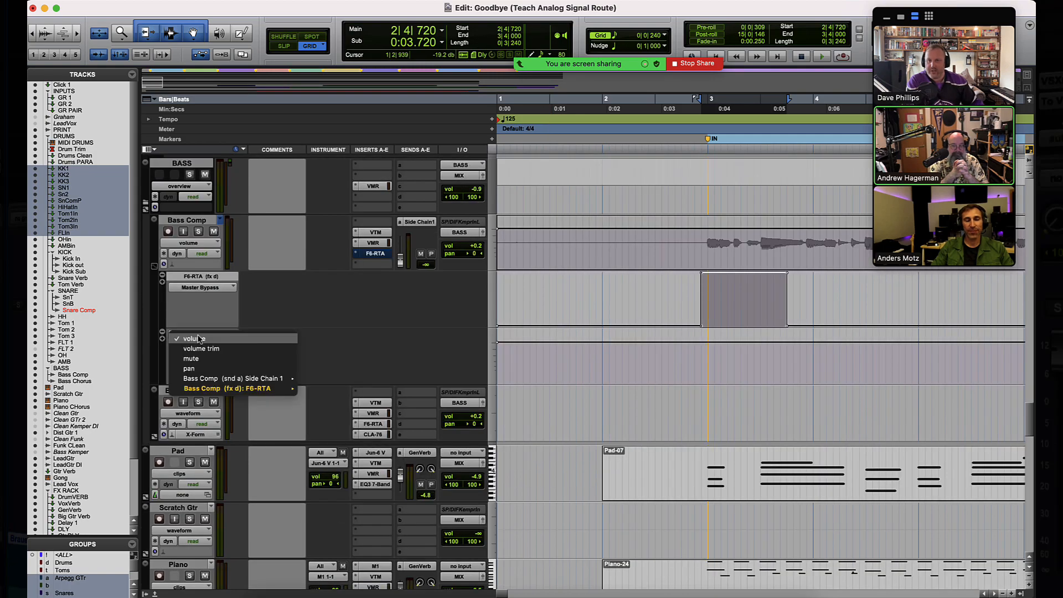
mouse_move(191, 357)
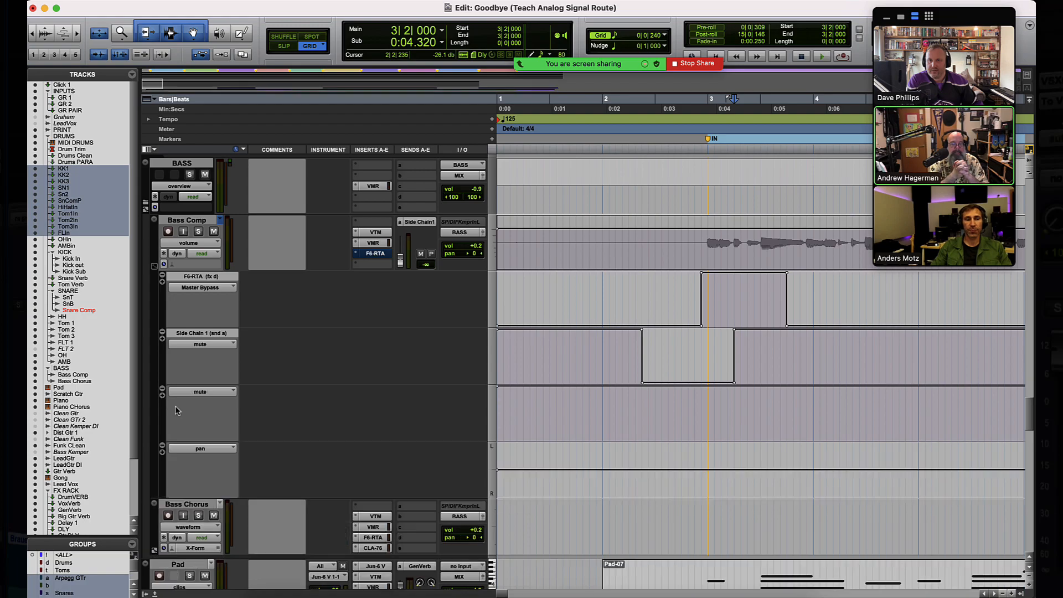
mouse_move(225, 454)
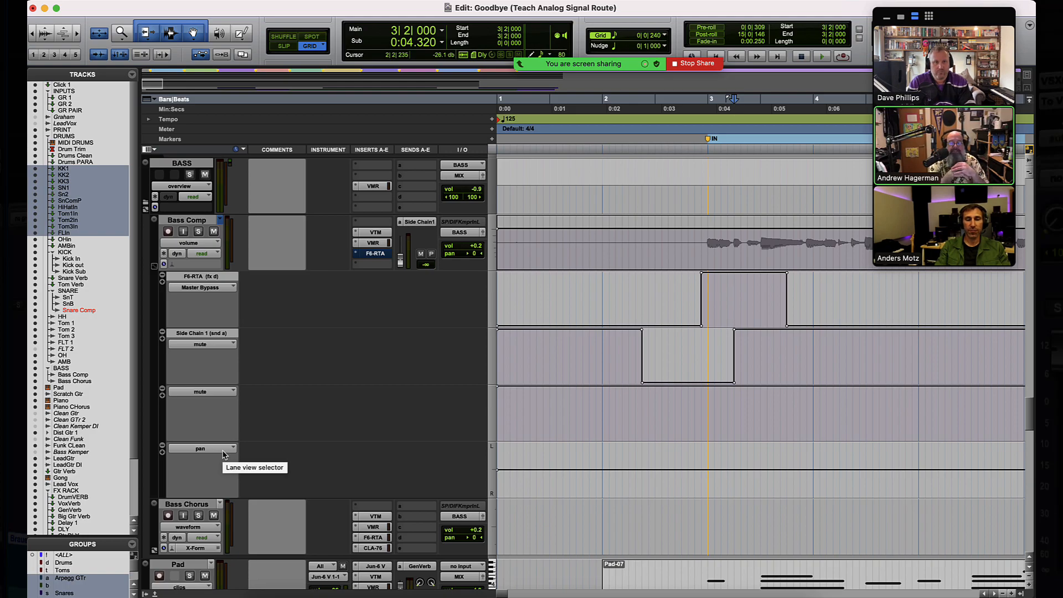
mouse_move(168, 310)
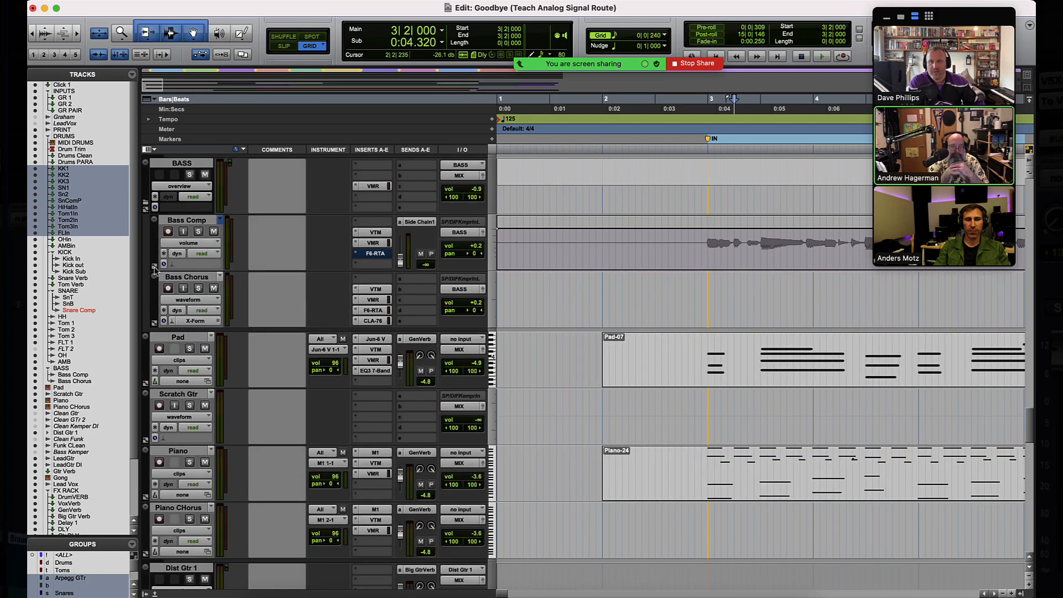
Collapse Bass Comp's automation lanes and bring the Pad track's velocity lanes into view.
left_click(154, 270)
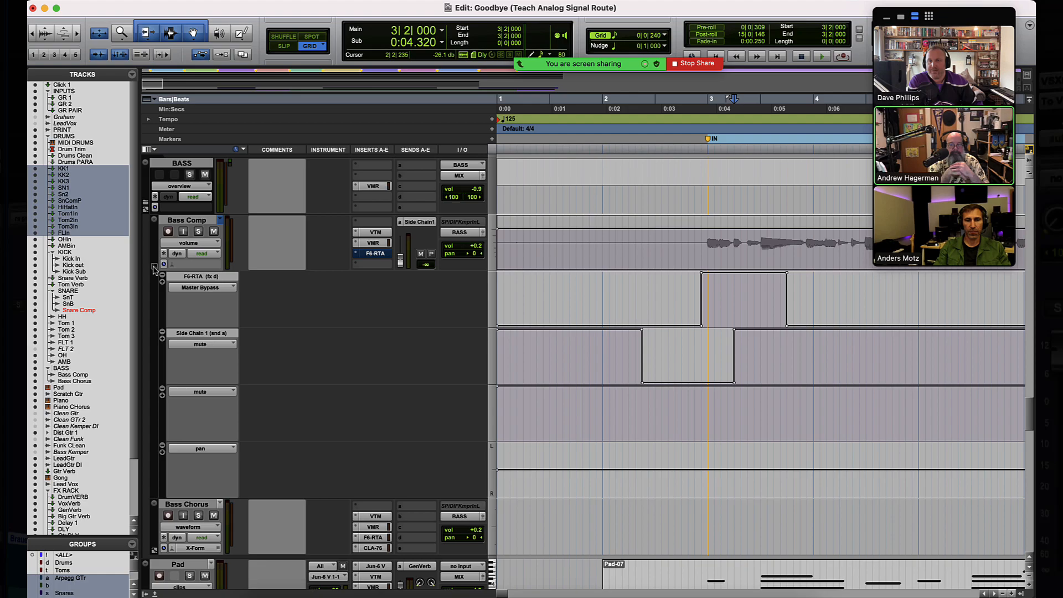
scroll("down", 3)
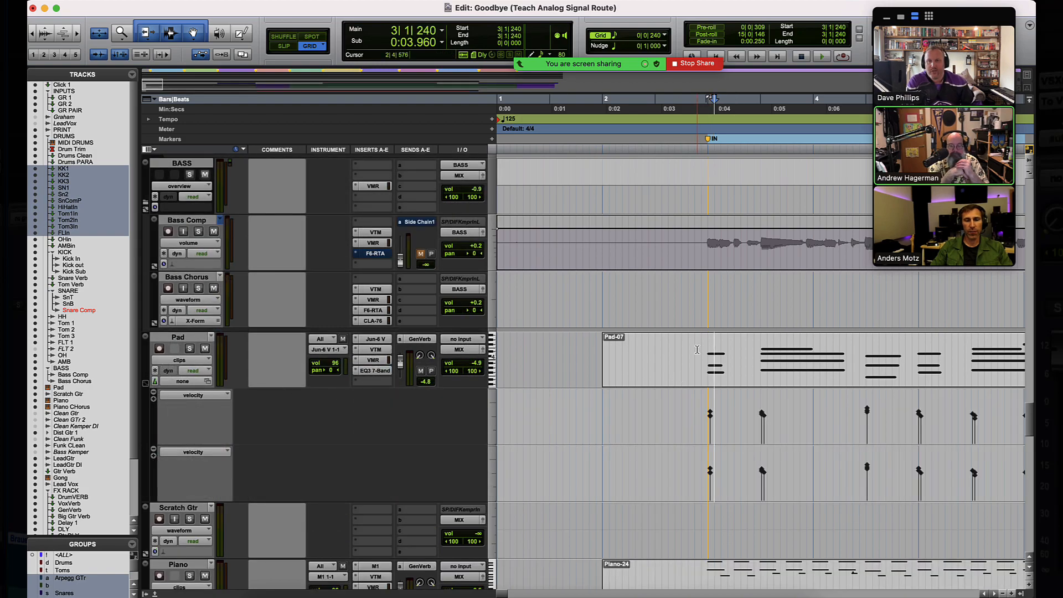
Set Pad's first lane to sustain (64) controller data and add an audio volume lane beneath it.
left_click(195, 394)
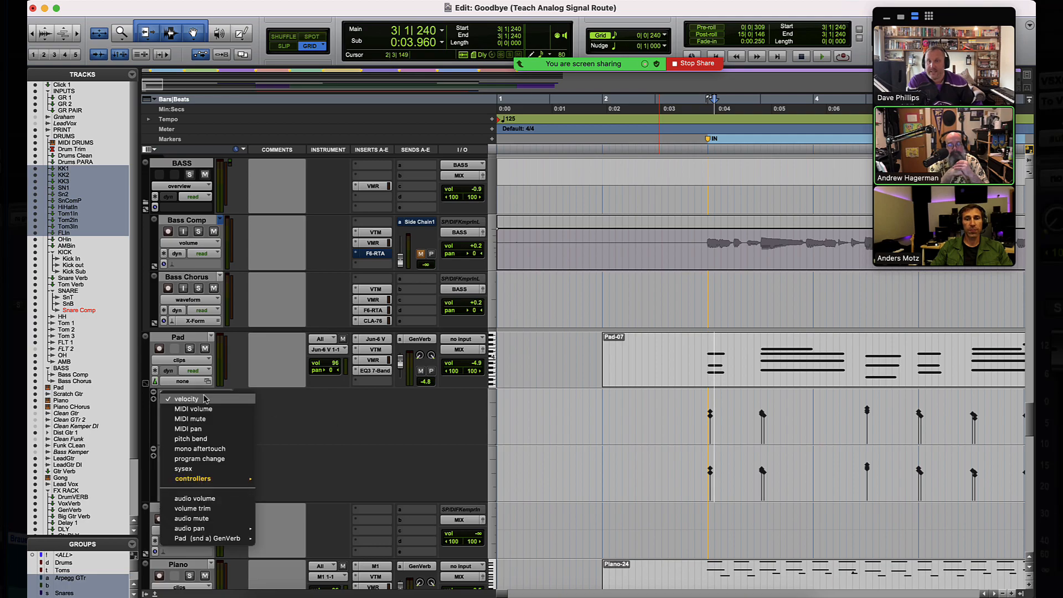
mouse_move(194, 528)
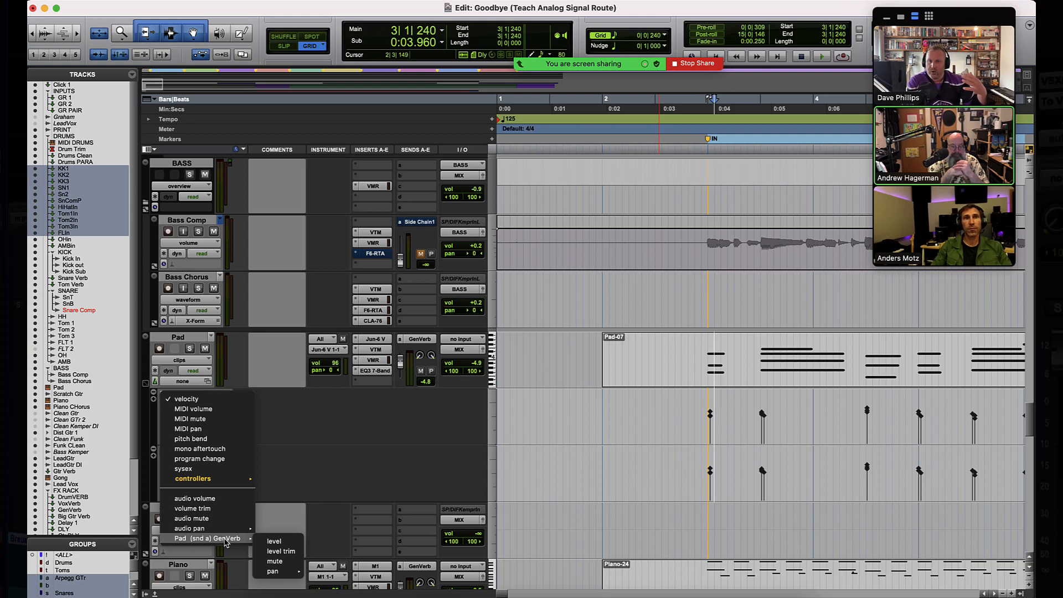
mouse_move(197, 499)
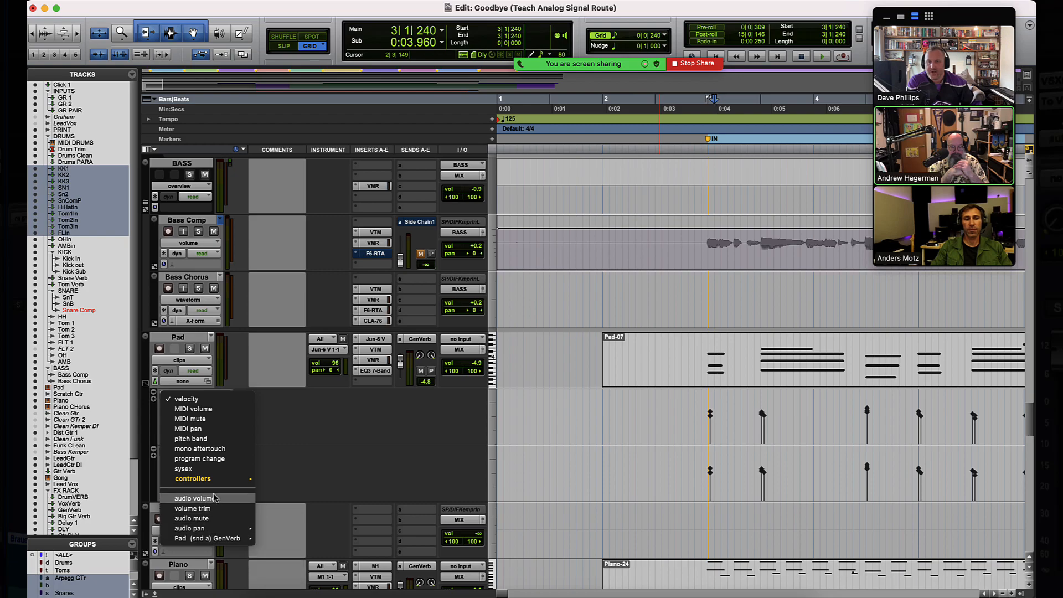
mouse_move(192, 479)
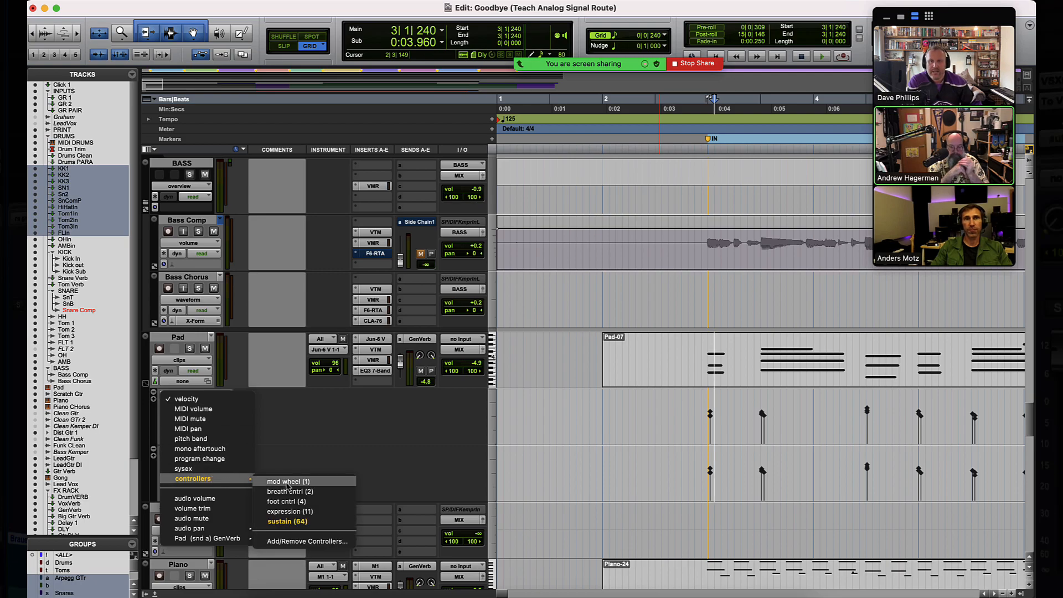
left_click(287, 520)
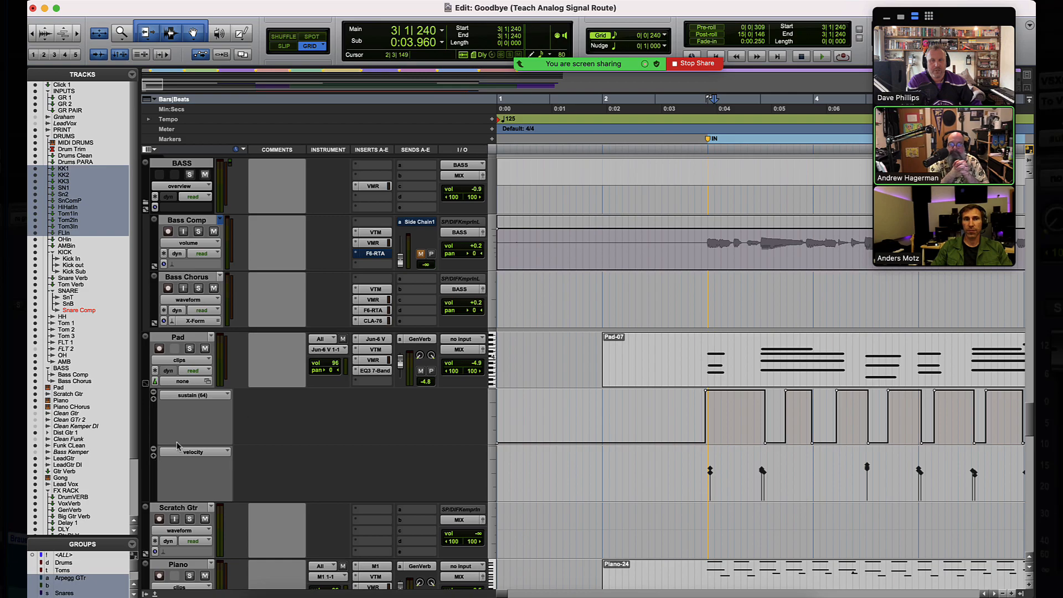
mouse_move(180, 444)
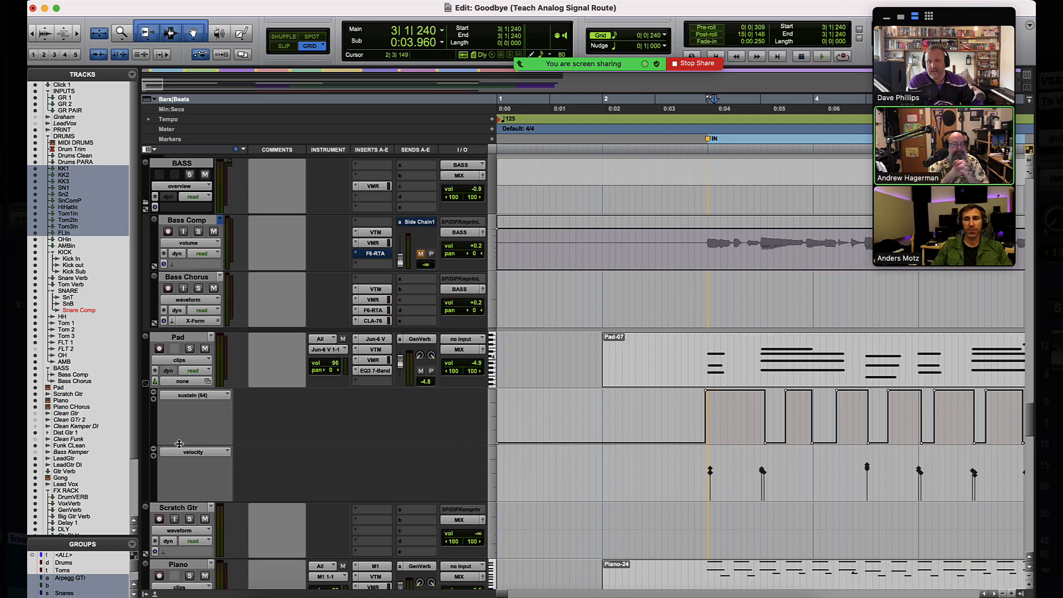
left_click(194, 452)
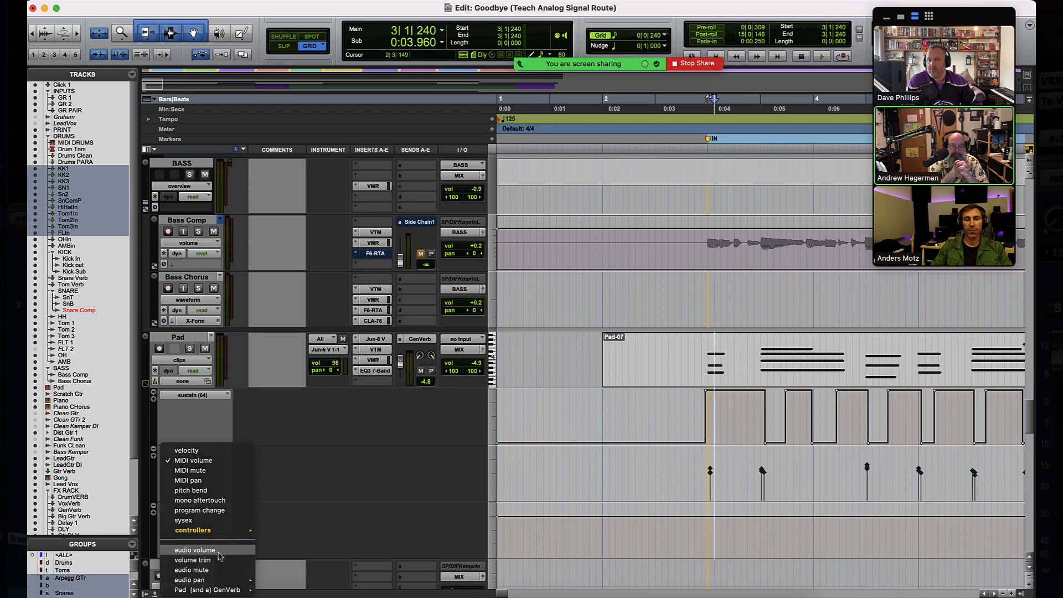
left_click(197, 550)
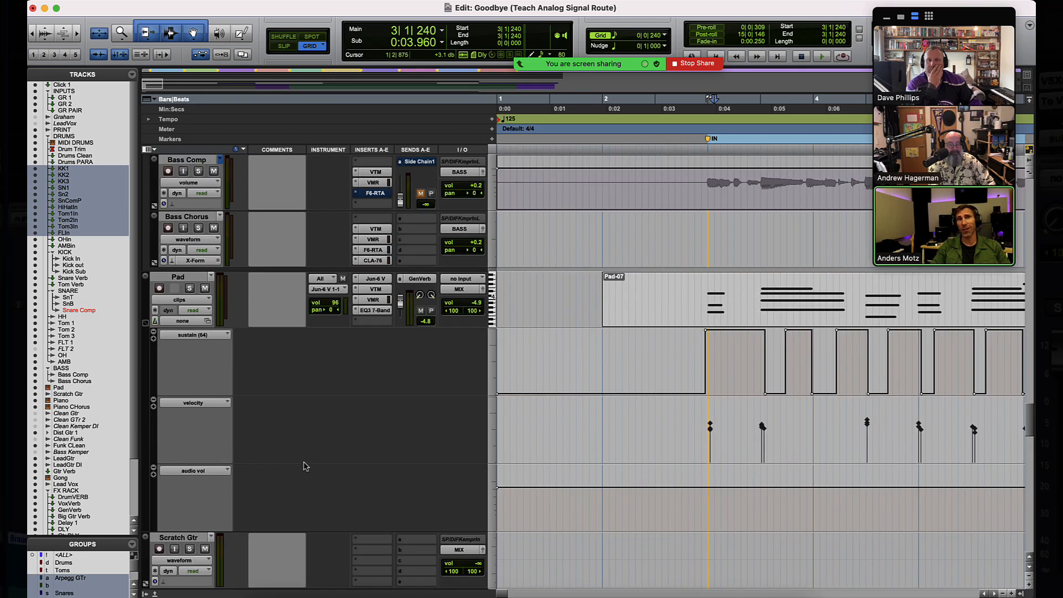
Enlarge the Pad velocity lane so the note velocities are easier to read.
scroll("down", 3)
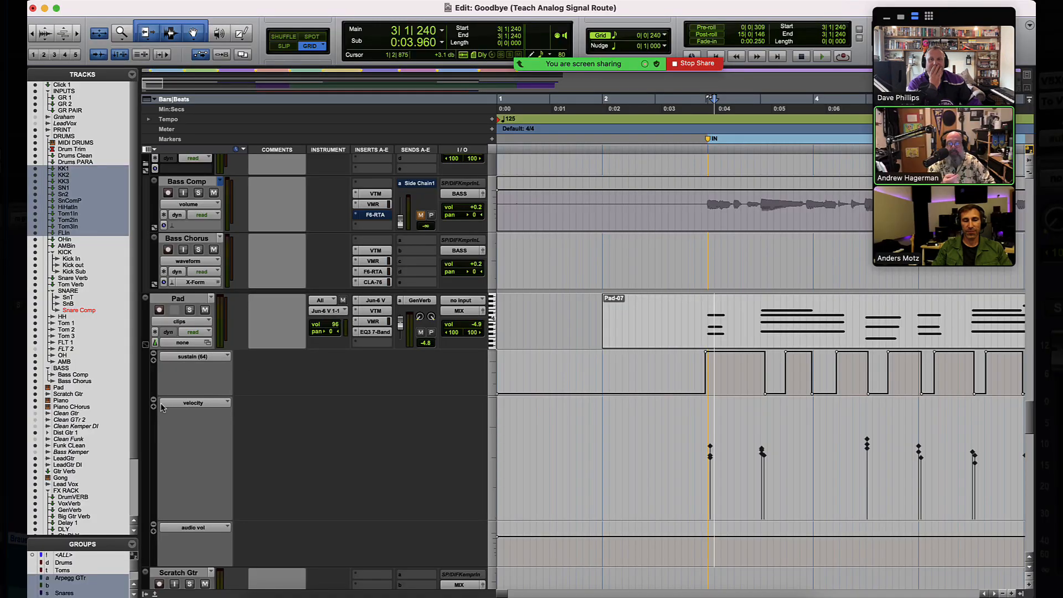
mouse_move(197, 402)
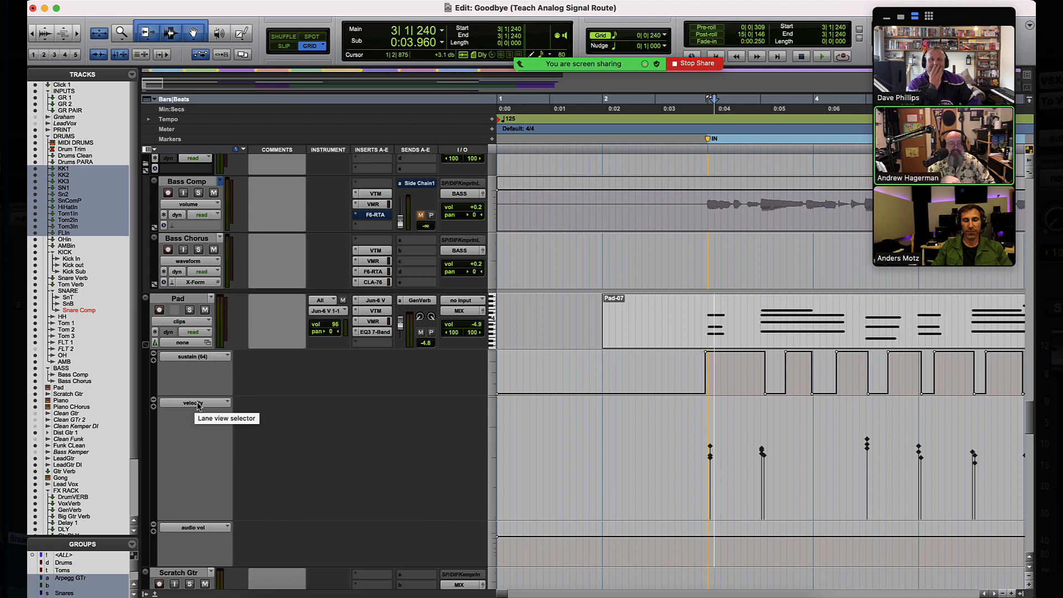